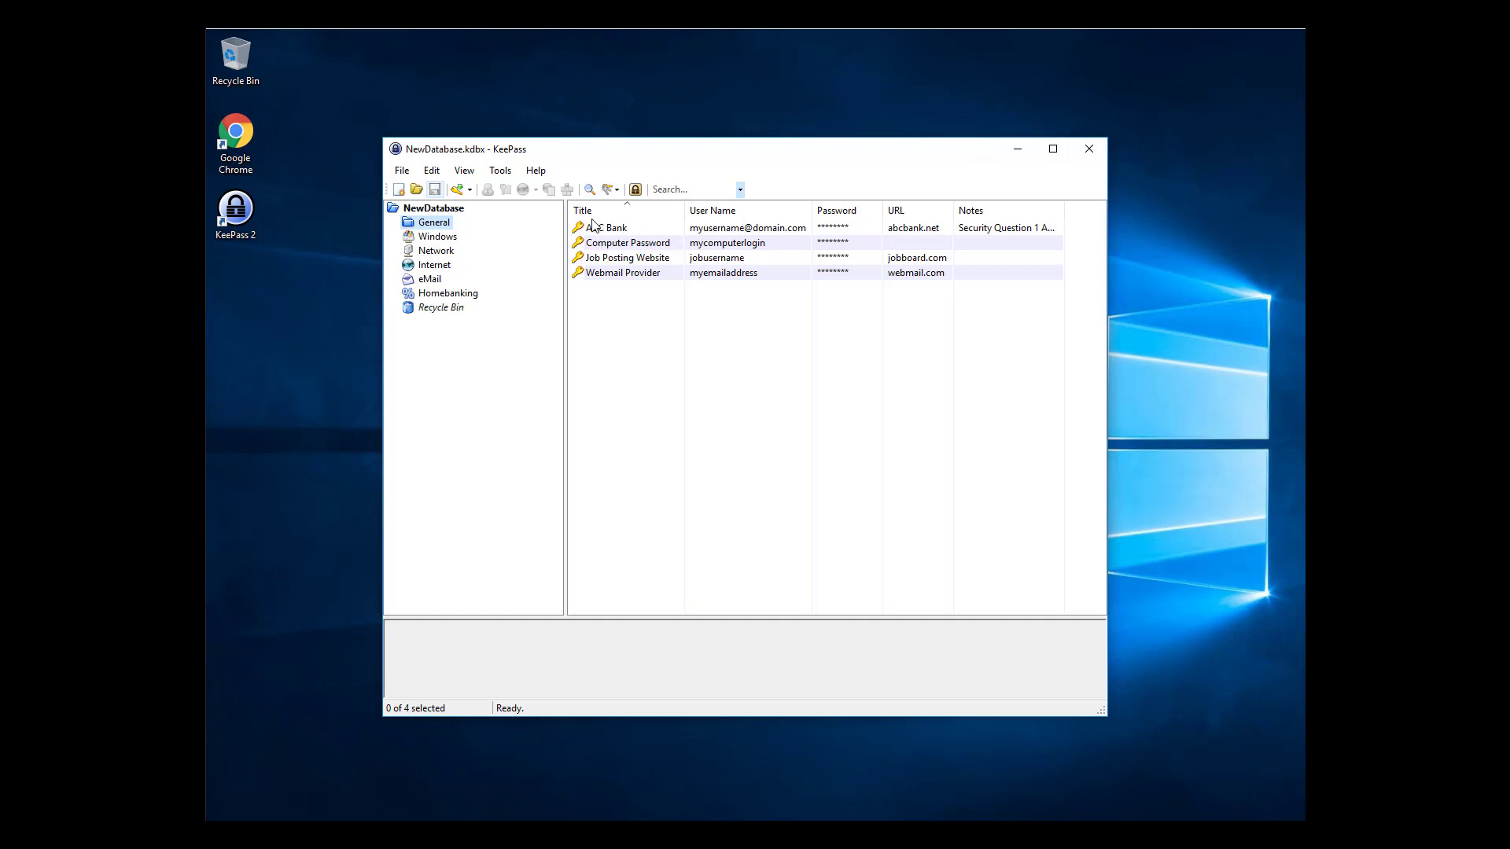
Set a custom bright green background colour on the ABC Bank entry
left_click(606, 228)
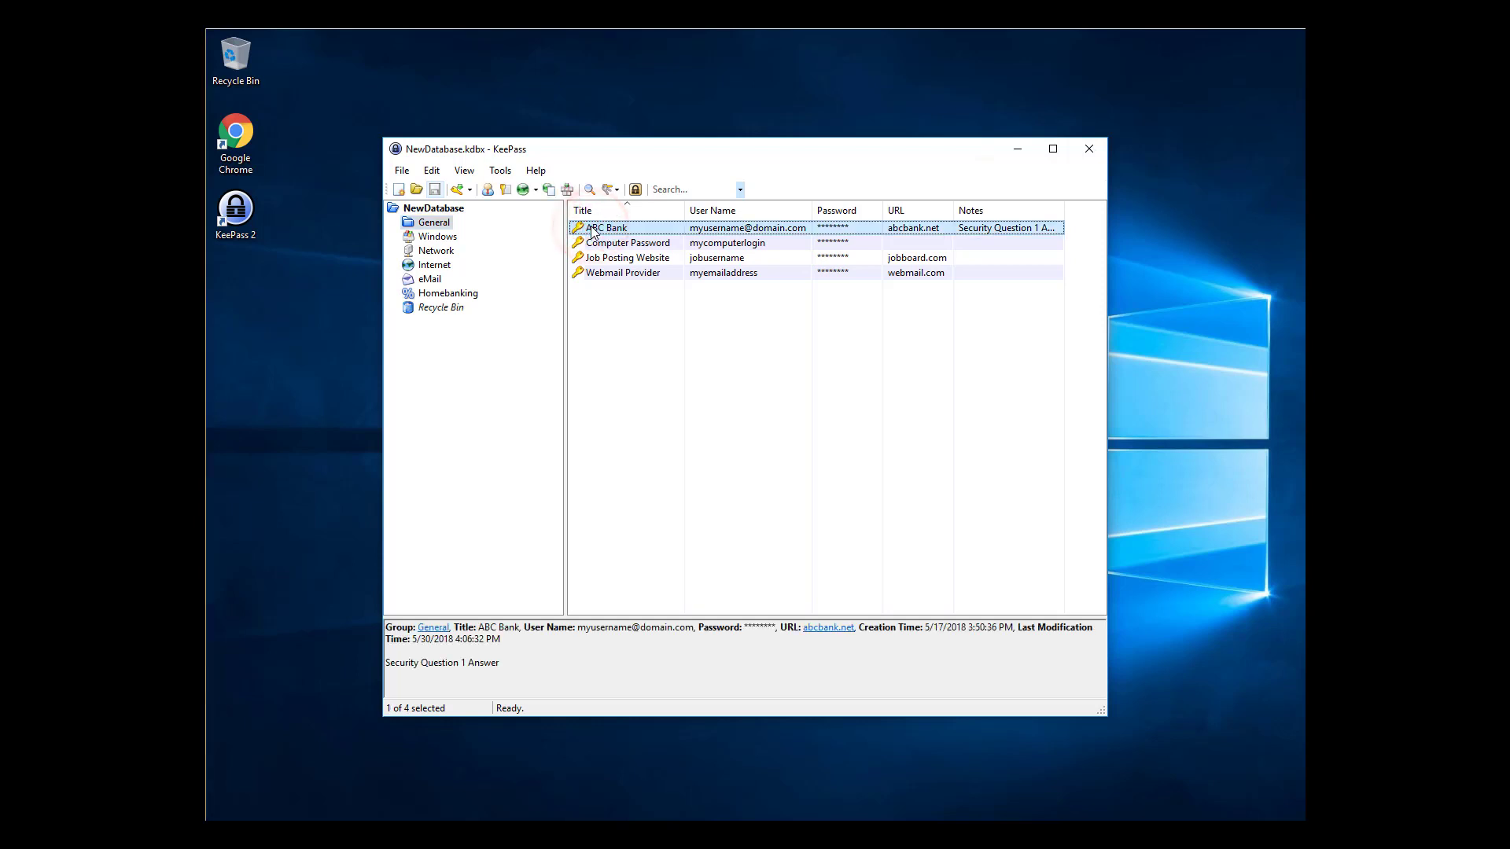
double_click(607, 227)
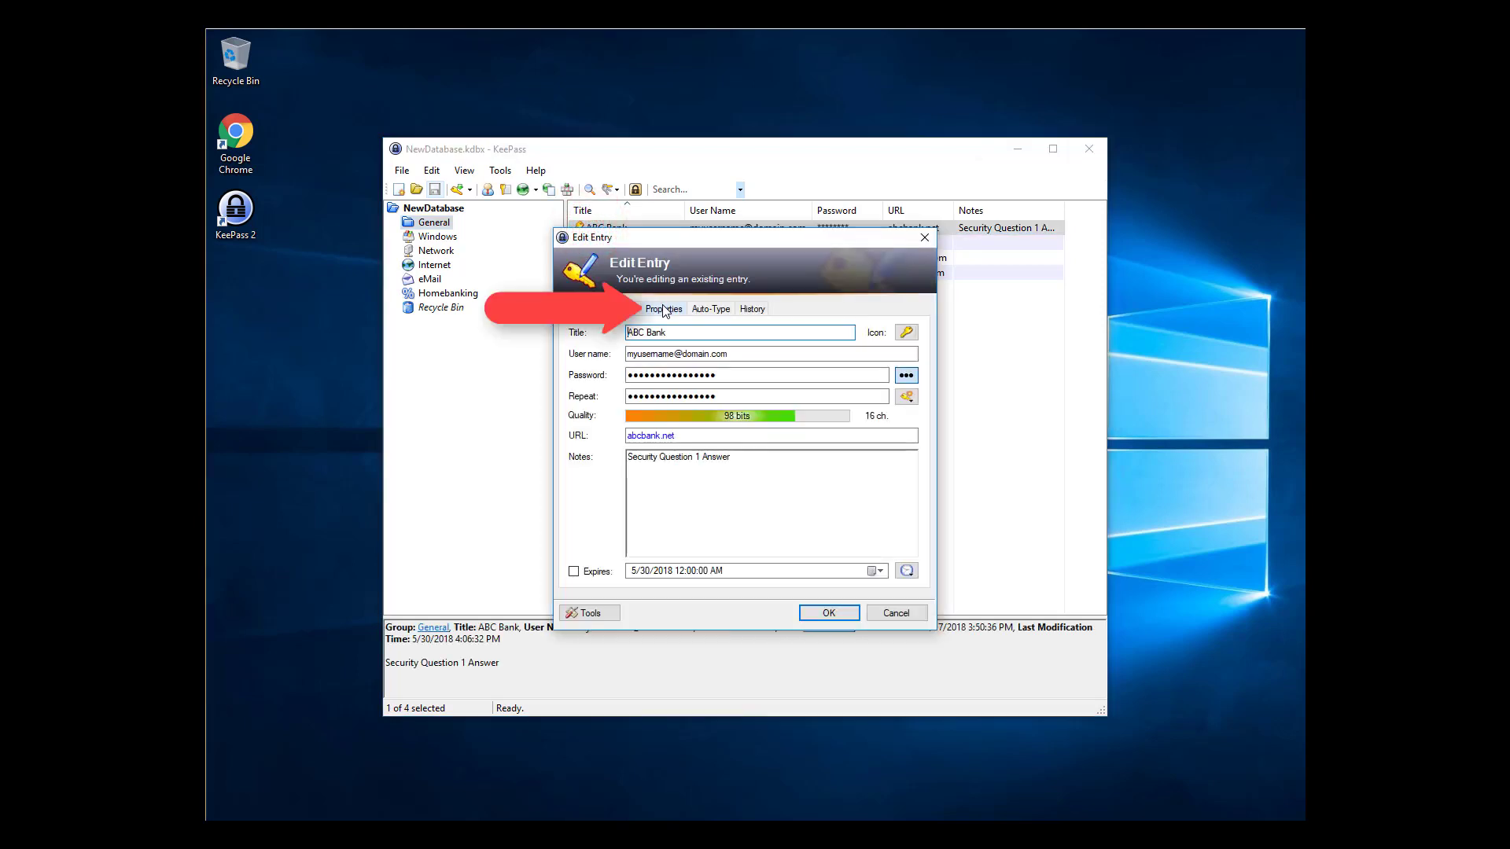
left_click(664, 308)
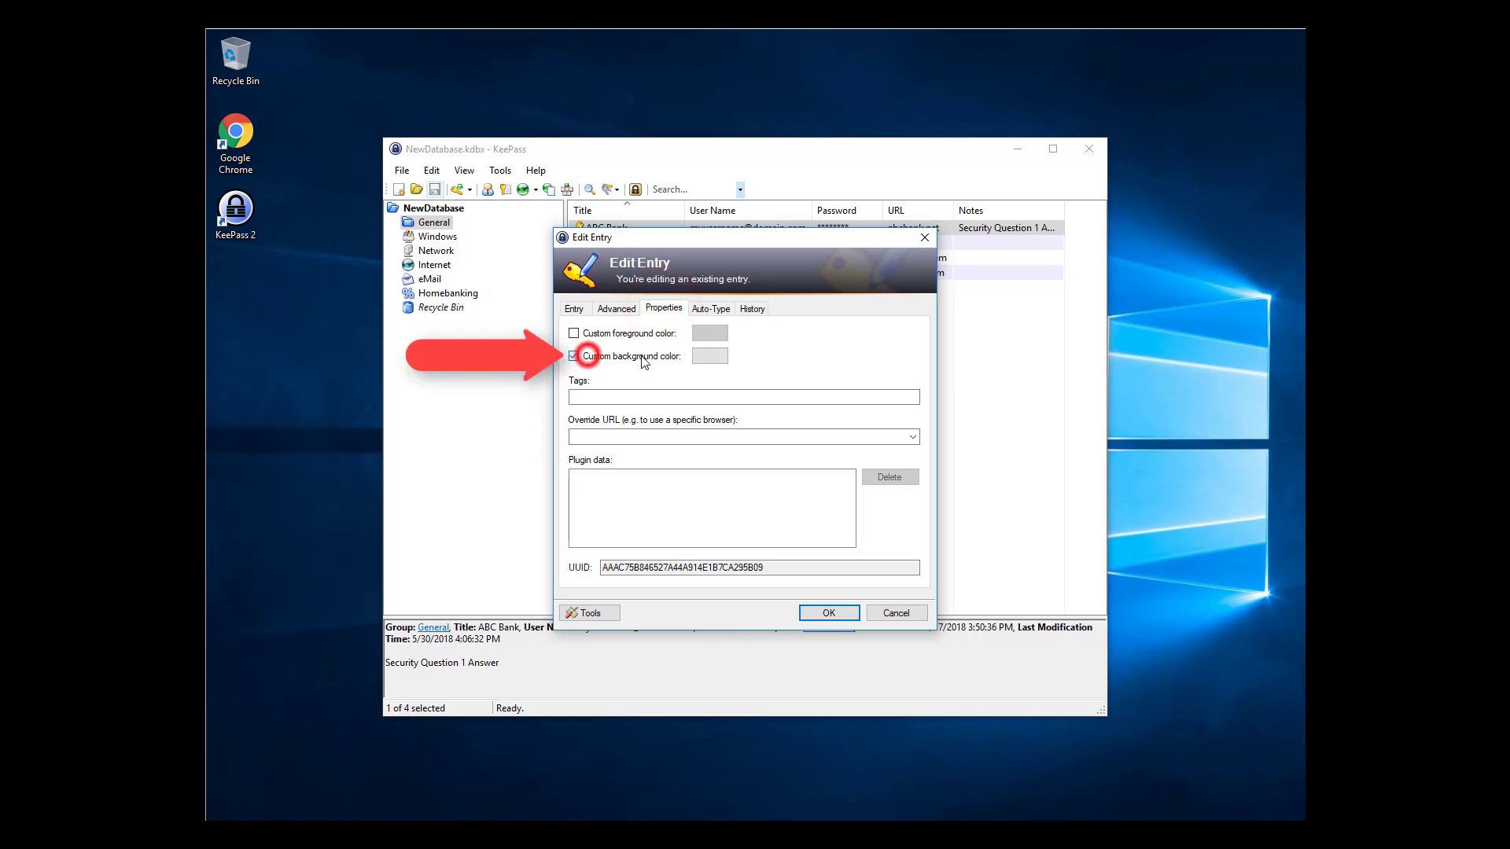
left_click(708, 356)
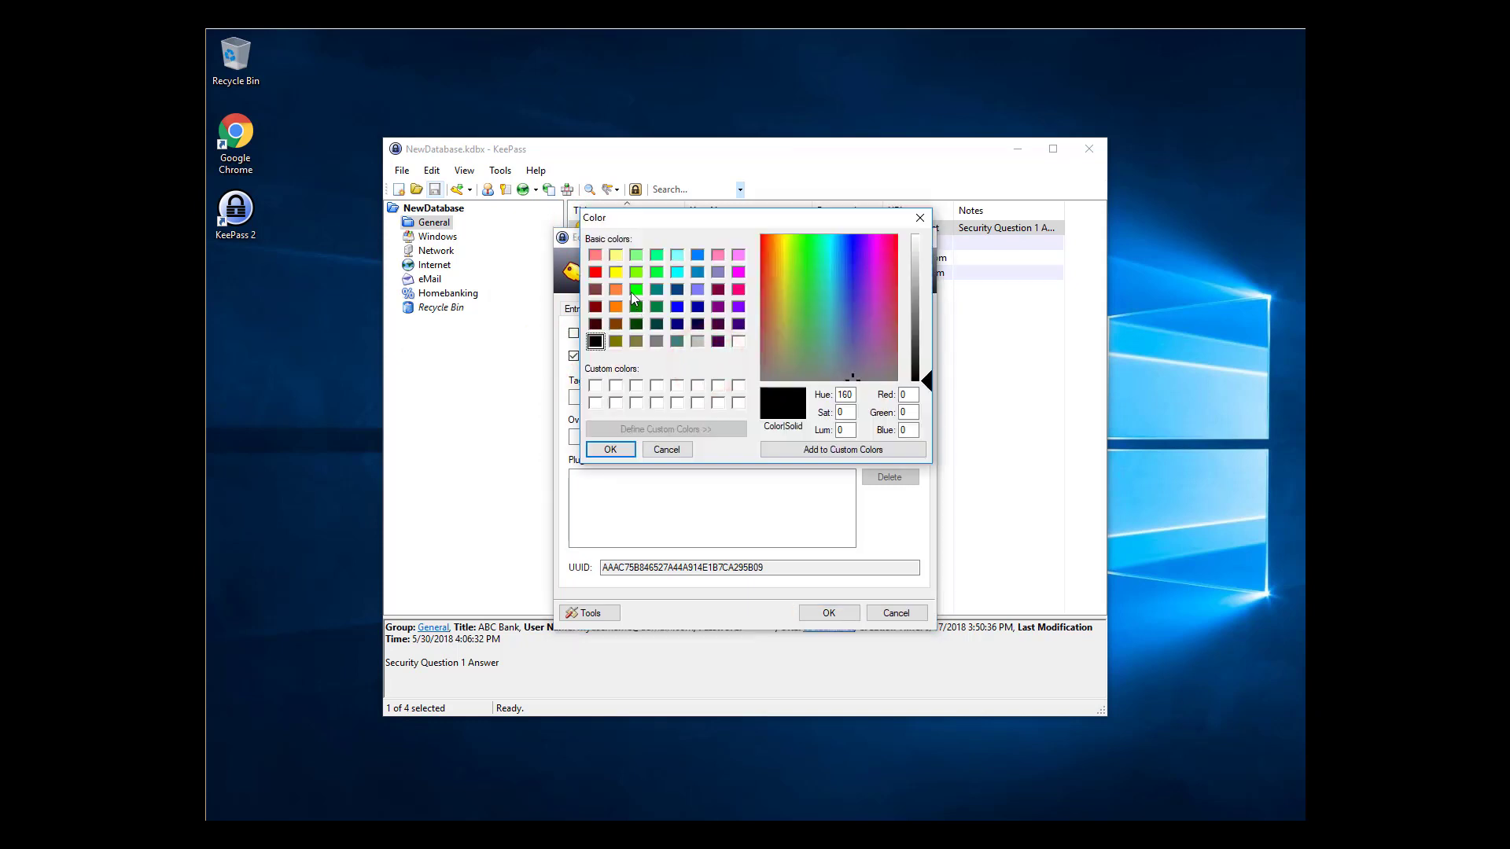
left_click(637, 290)
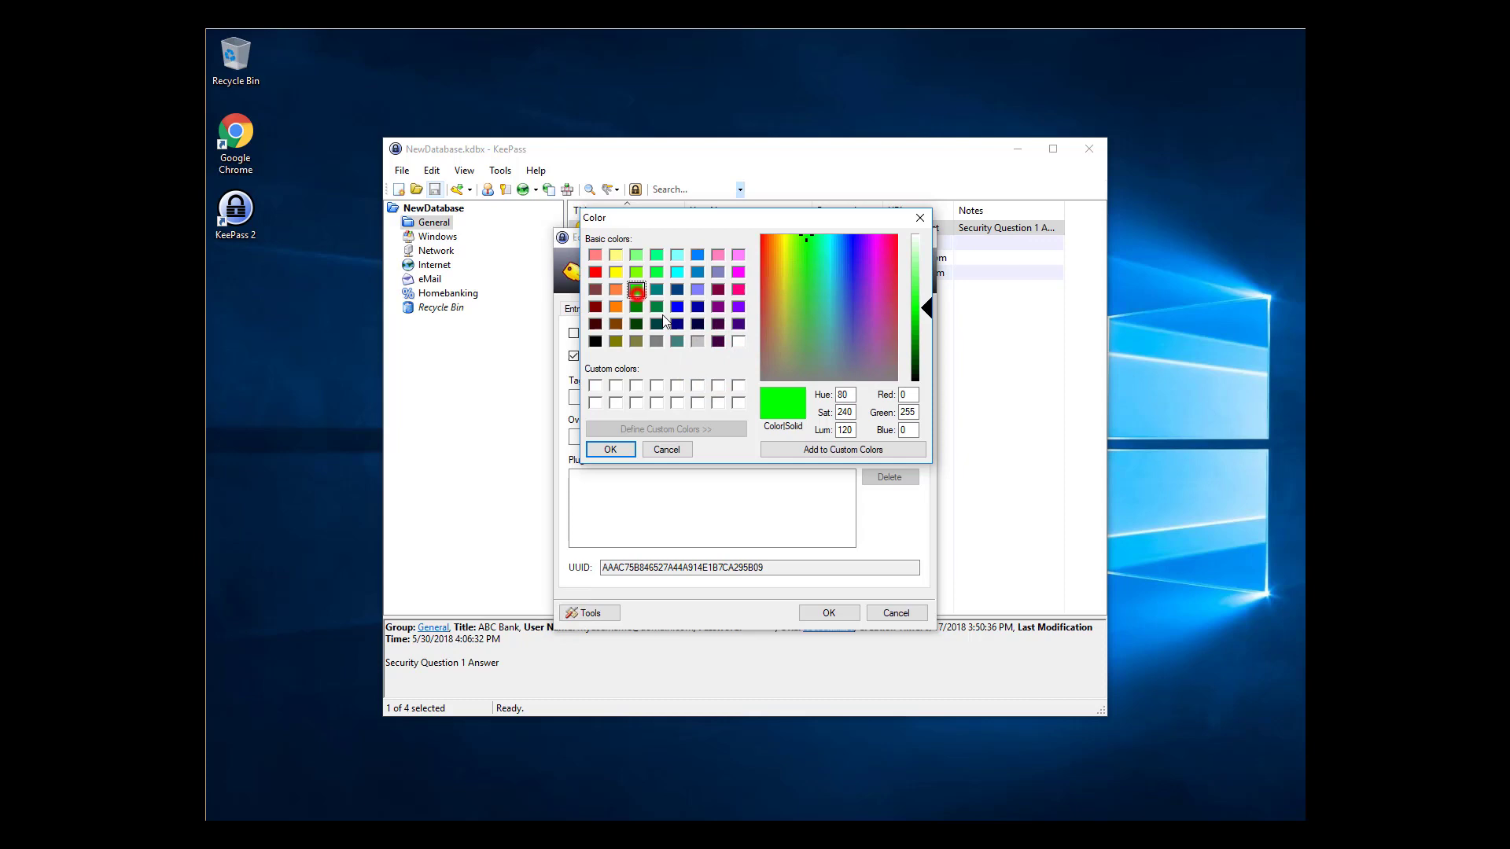
left_click(610, 449)
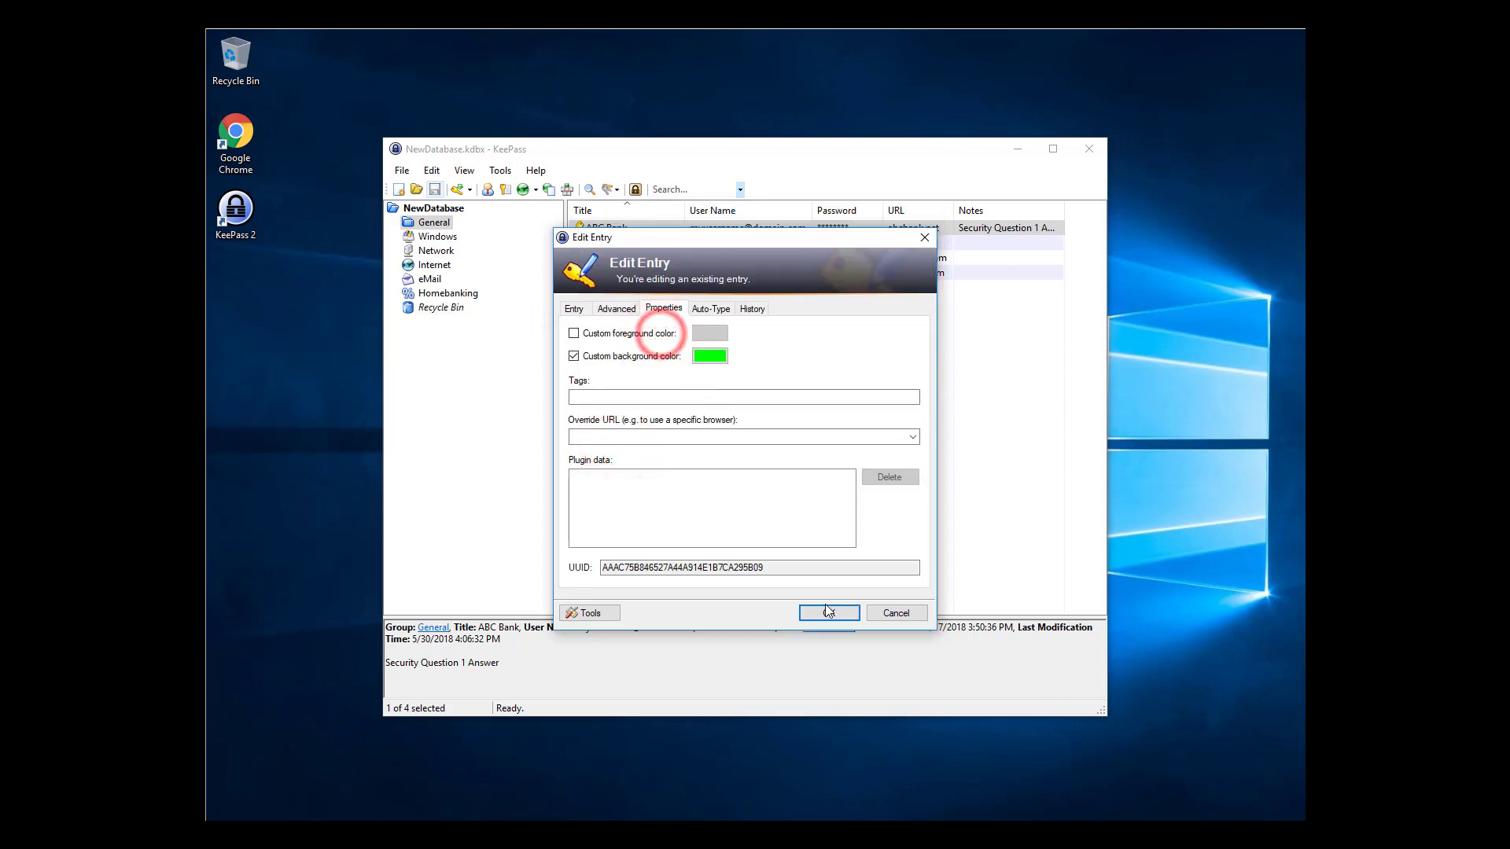
left_click(829, 613)
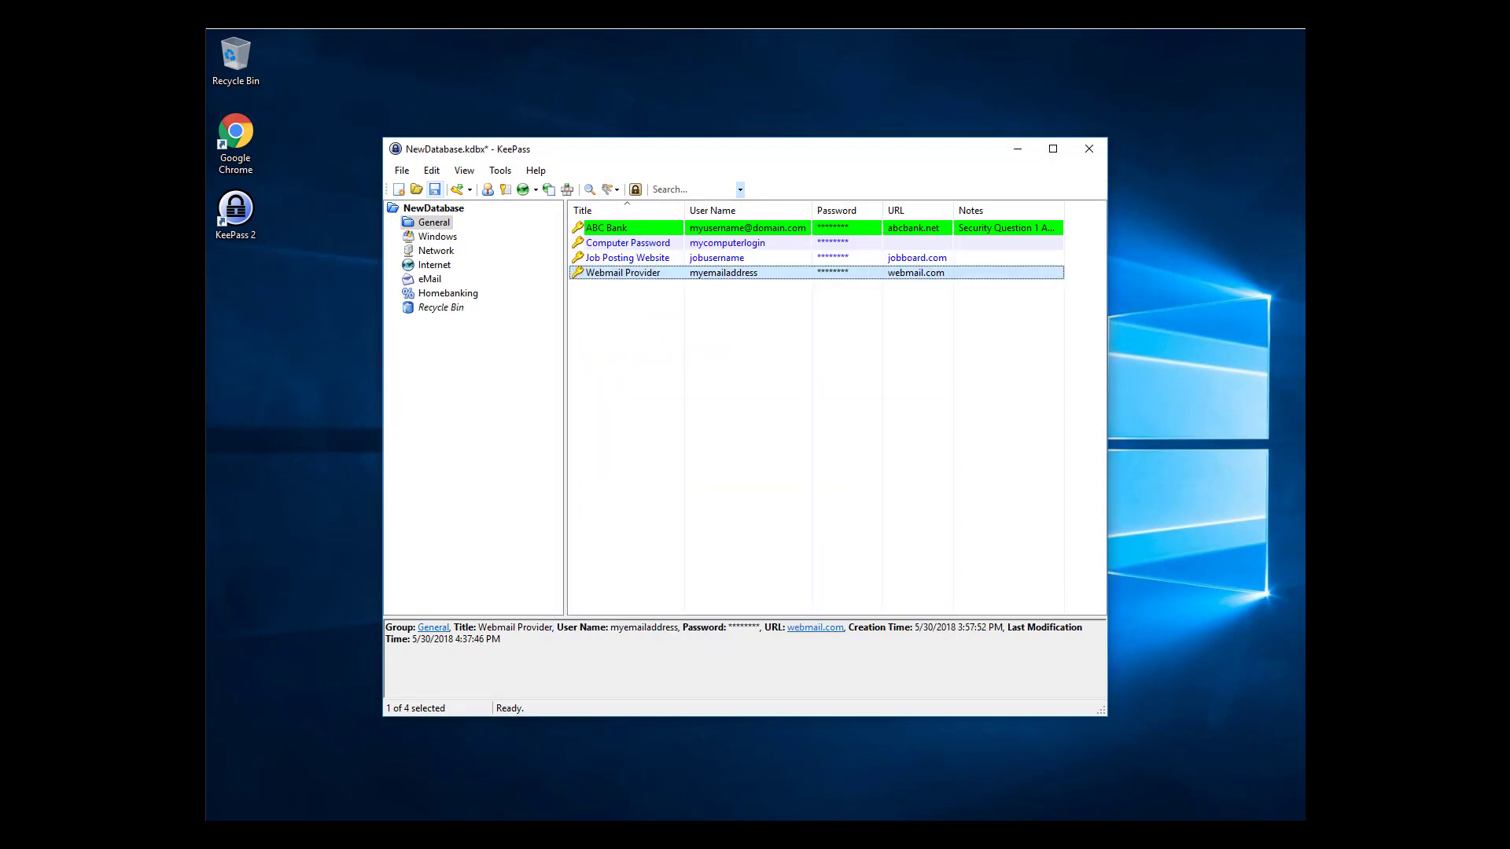
mouse_move(1127, 301)
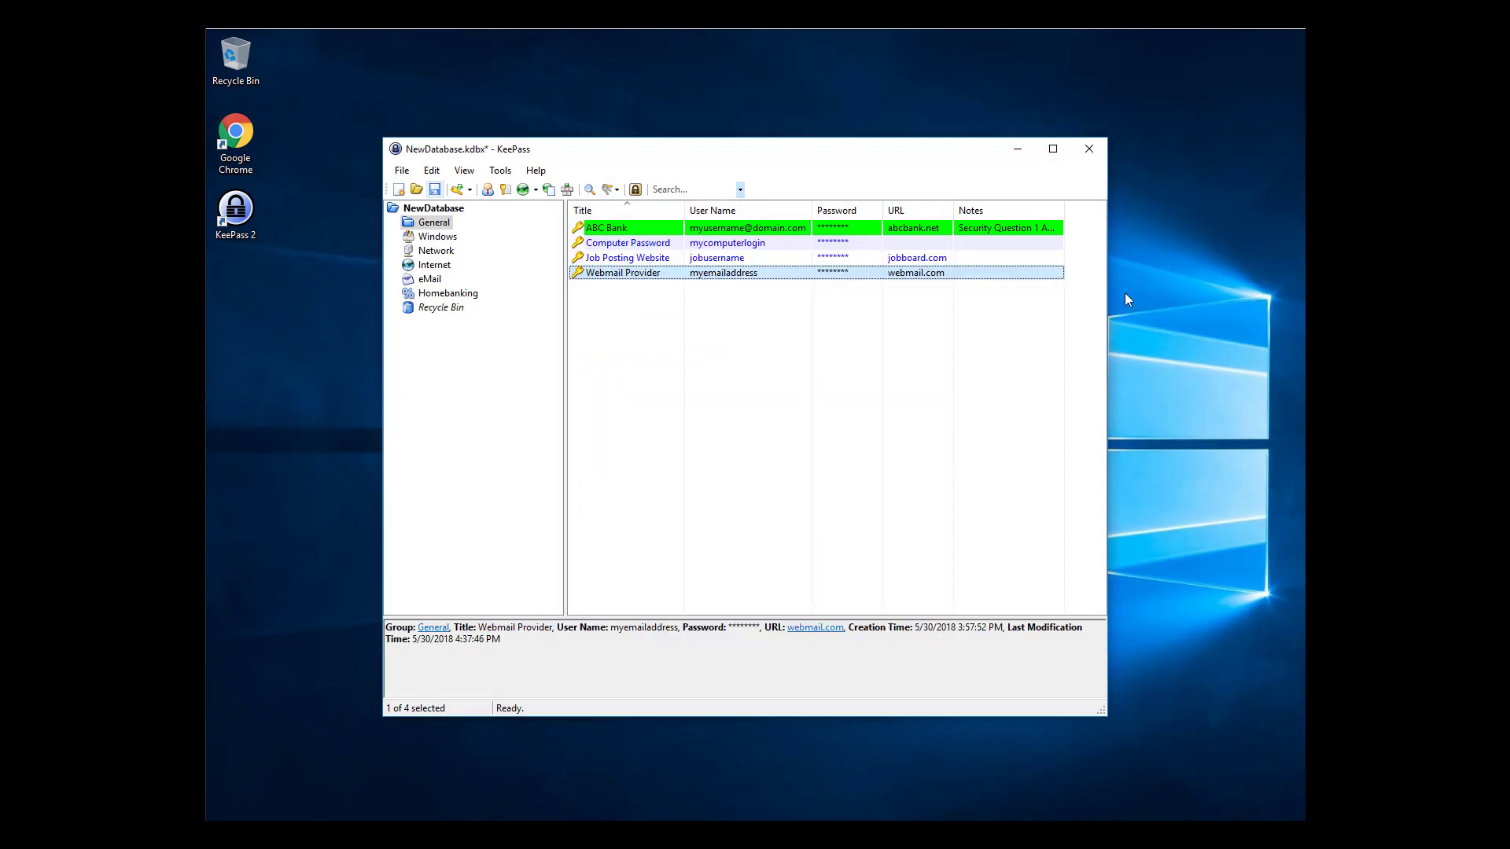
Replace the Webmail Provider entry's icon with the envelope icon (19)
double_click(621, 272)
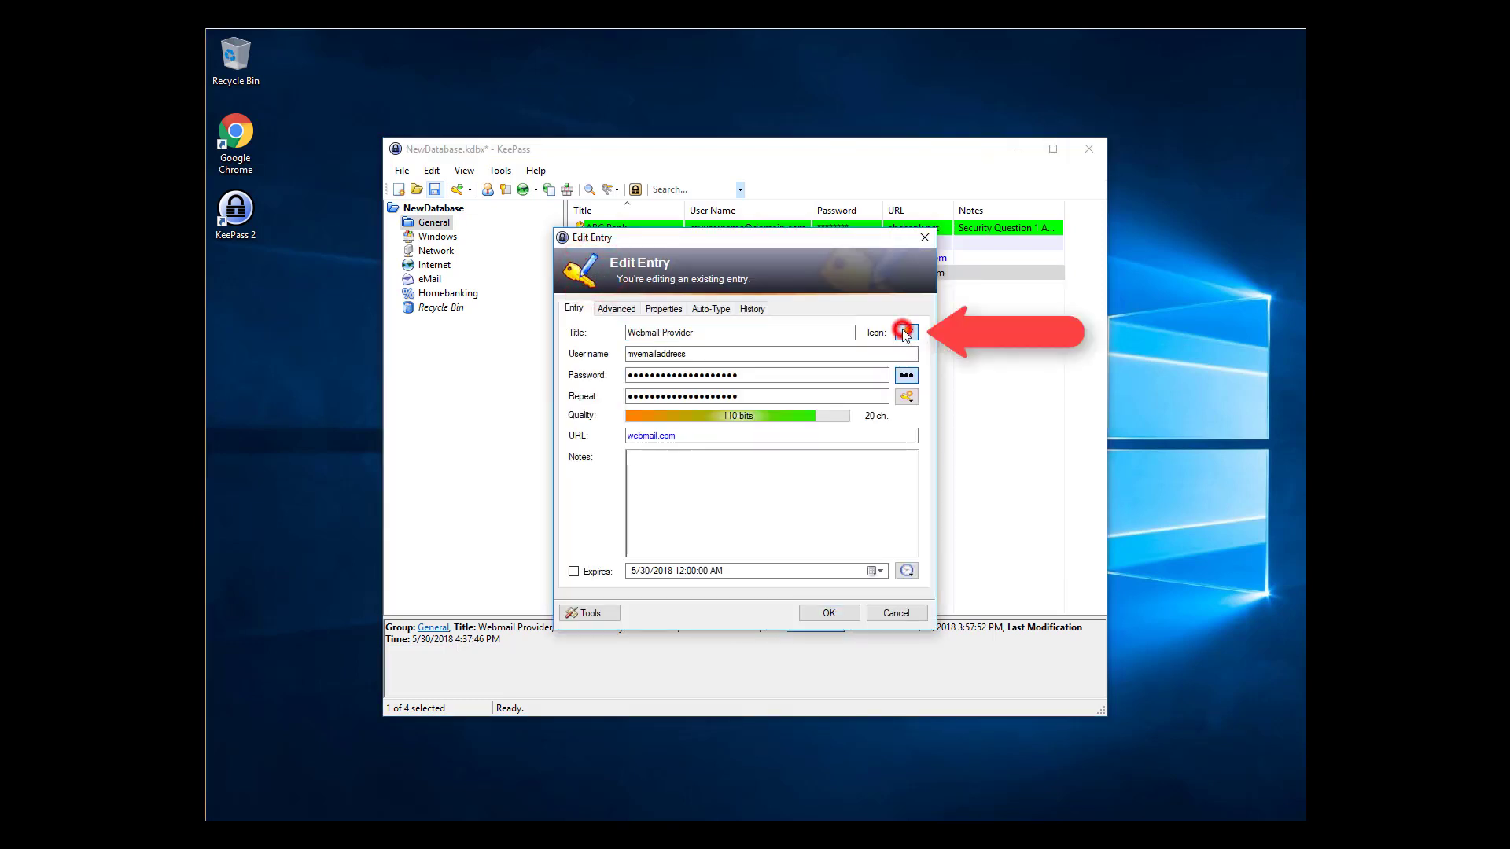
left_click(904, 332)
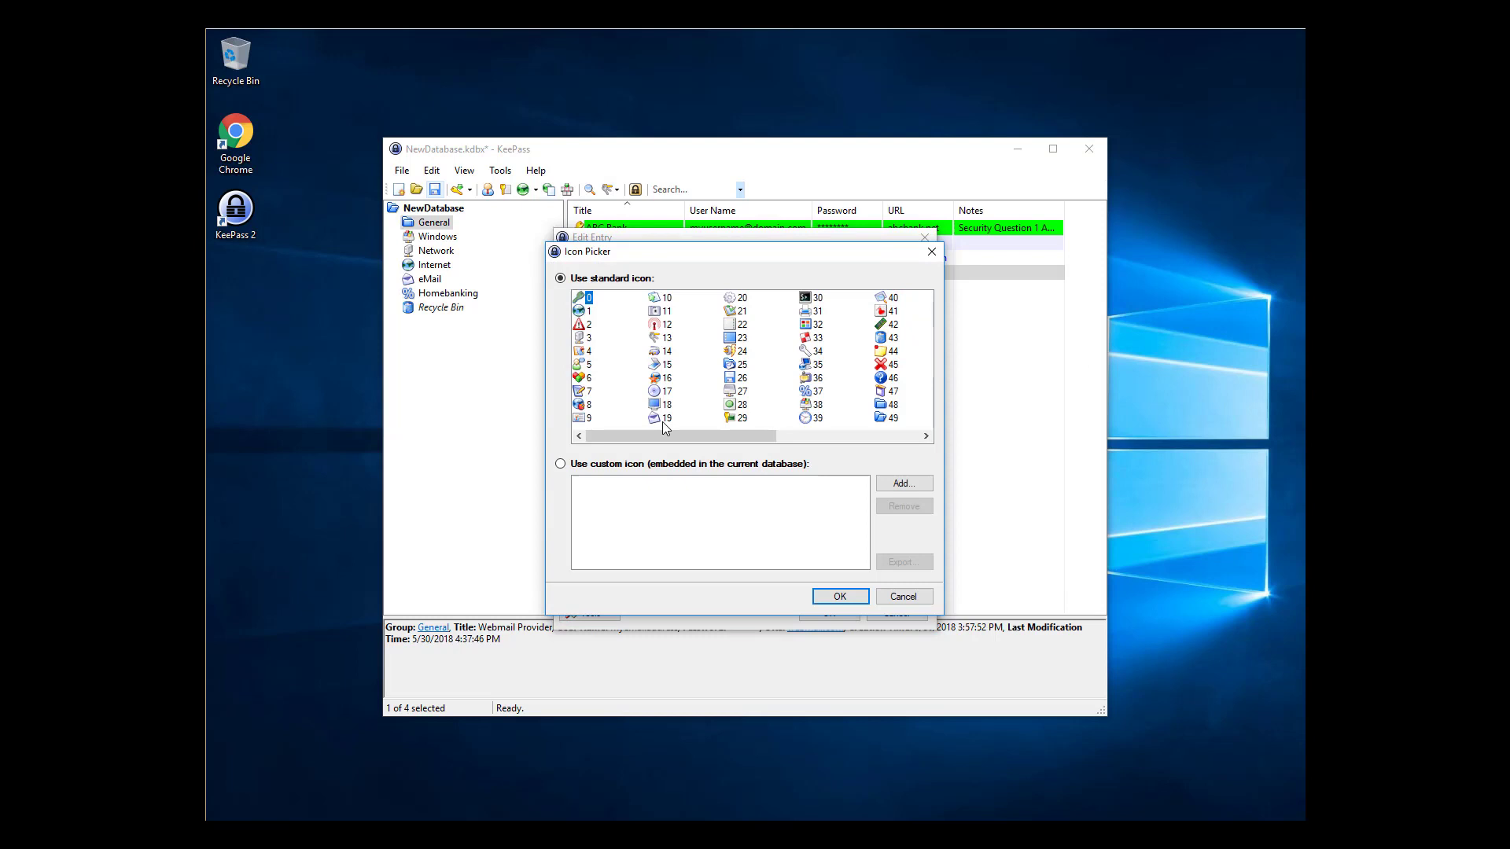
left_click(653, 418)
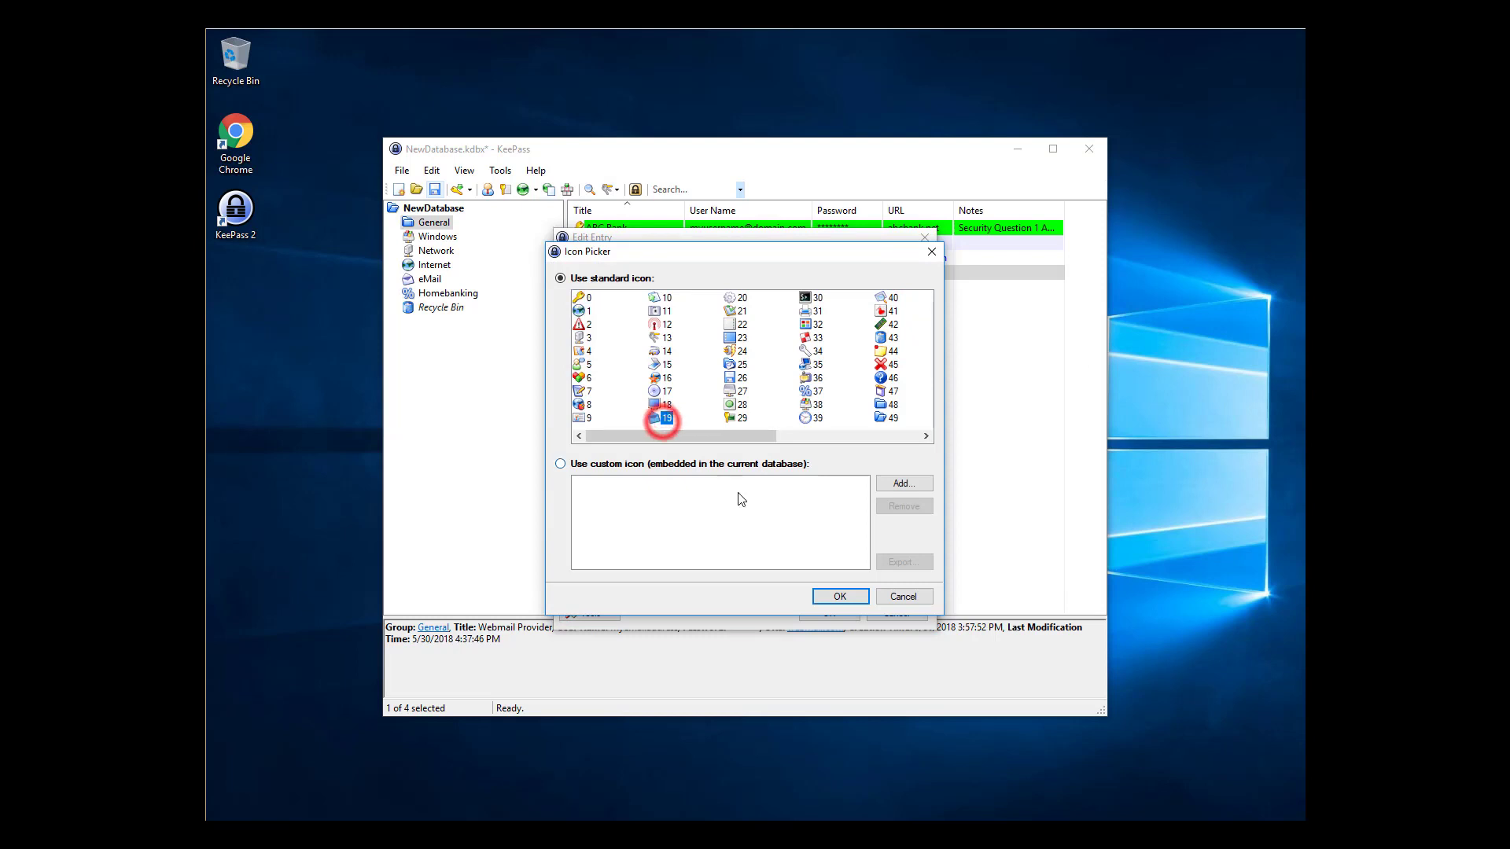
left_click(840, 597)
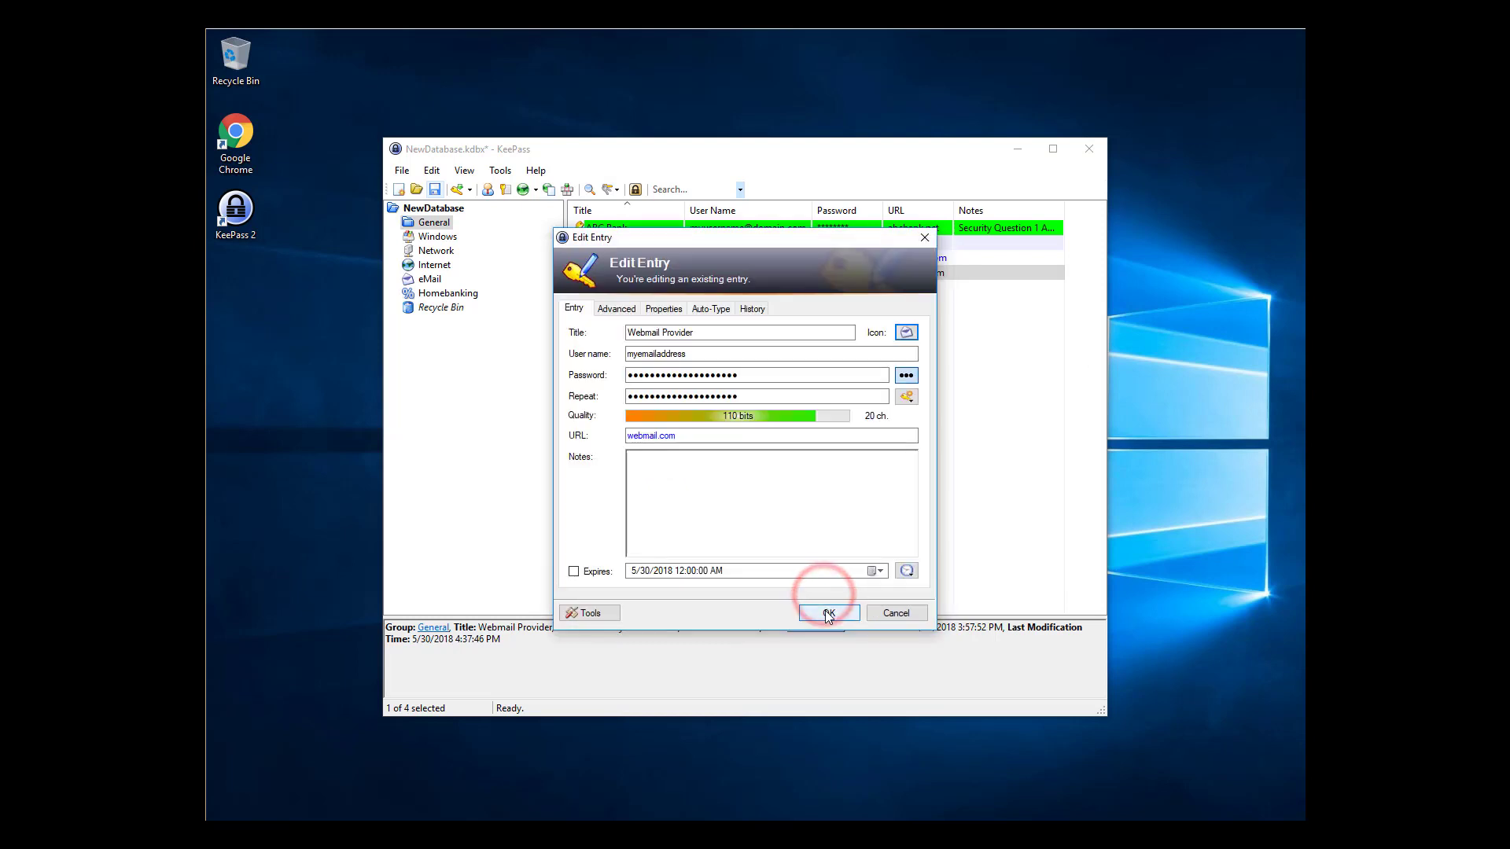
left_click(828, 612)
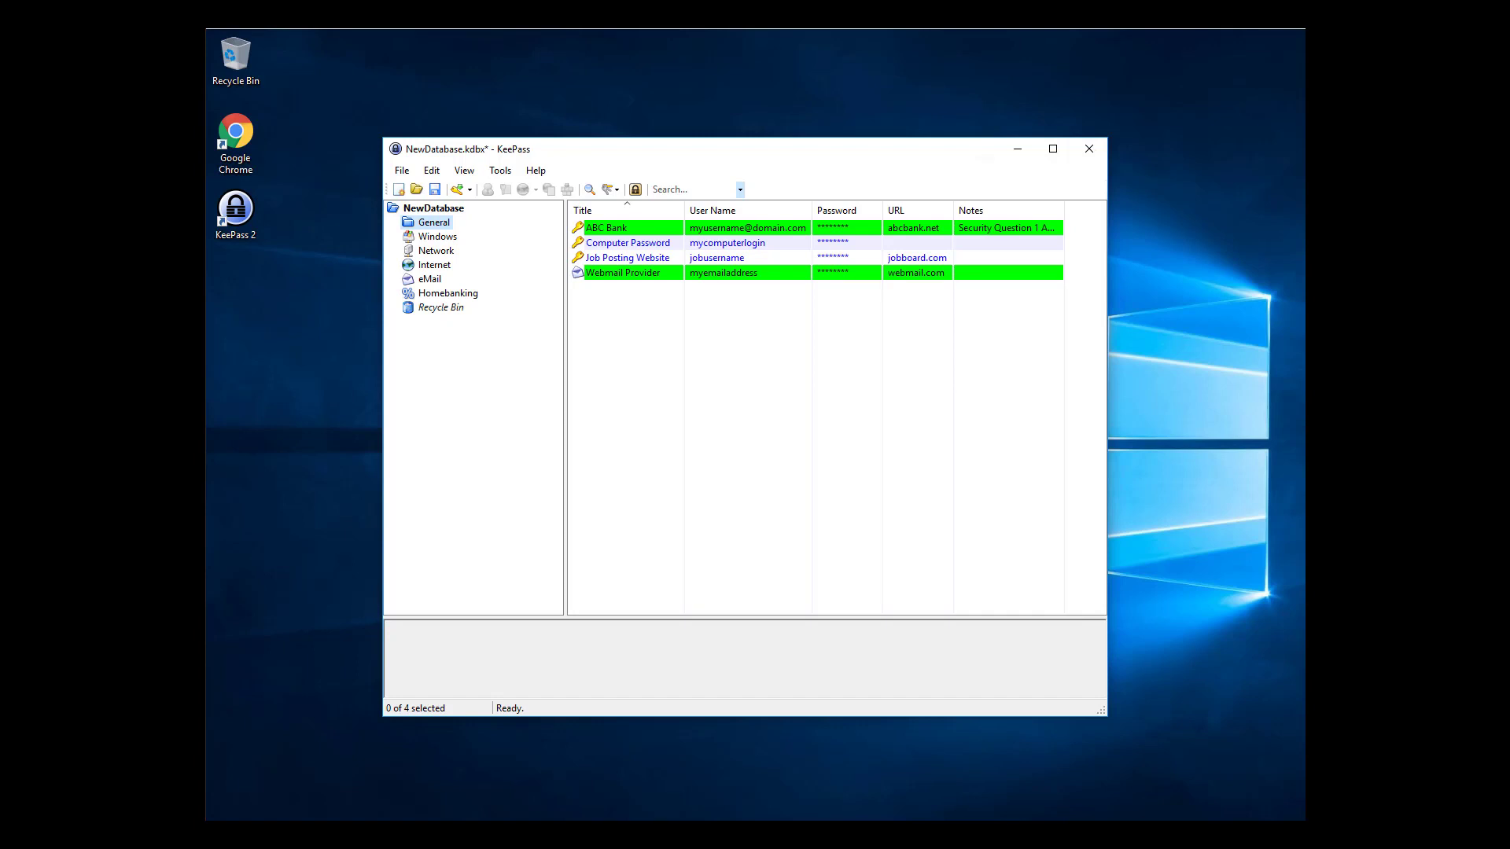
mouse_move(426, 294)
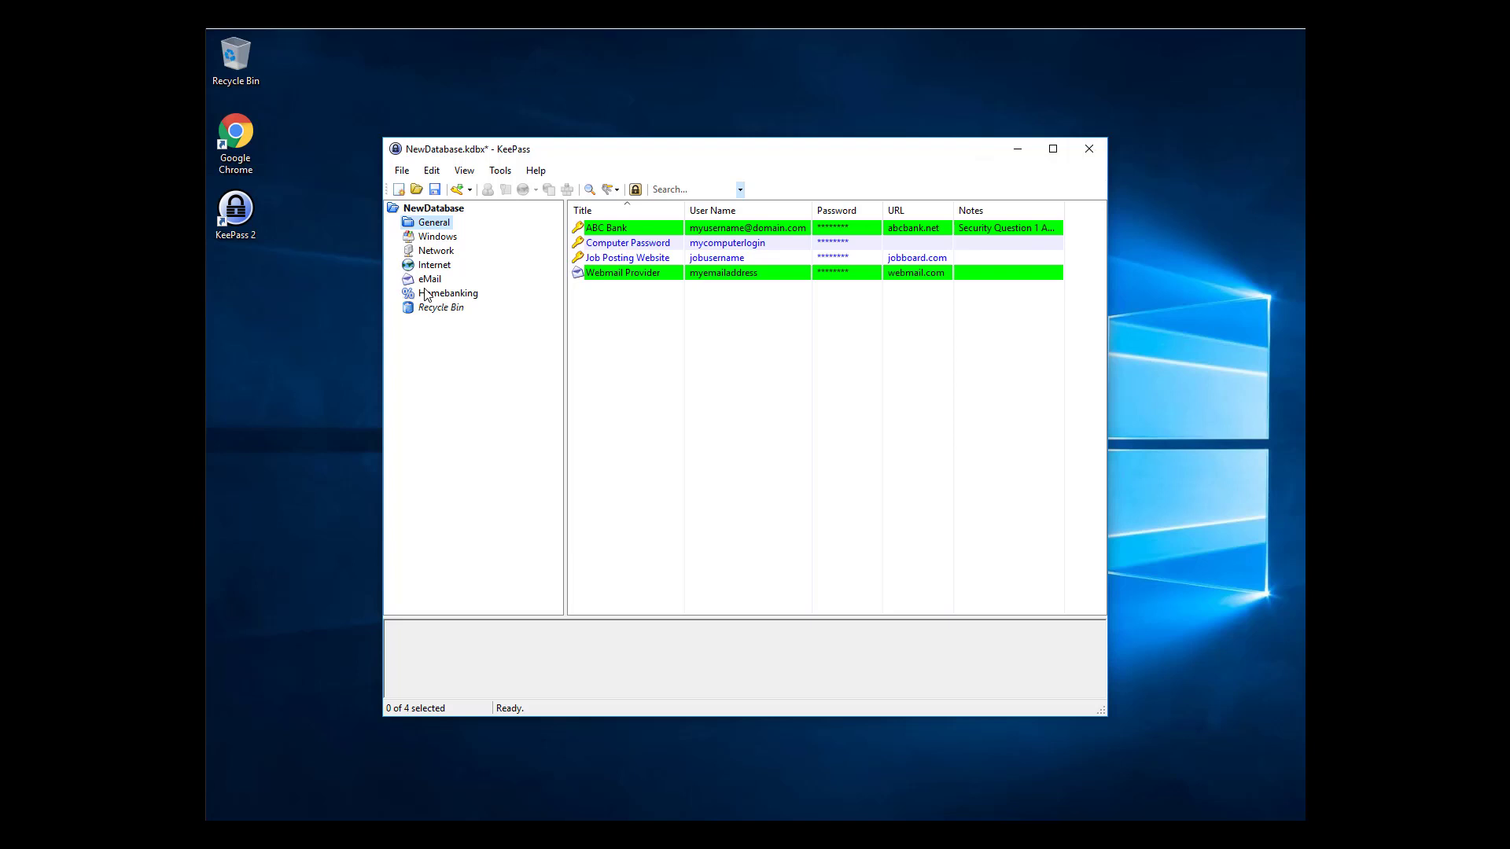
Delete the Computer Password entry from the General group
left_click(627, 242)
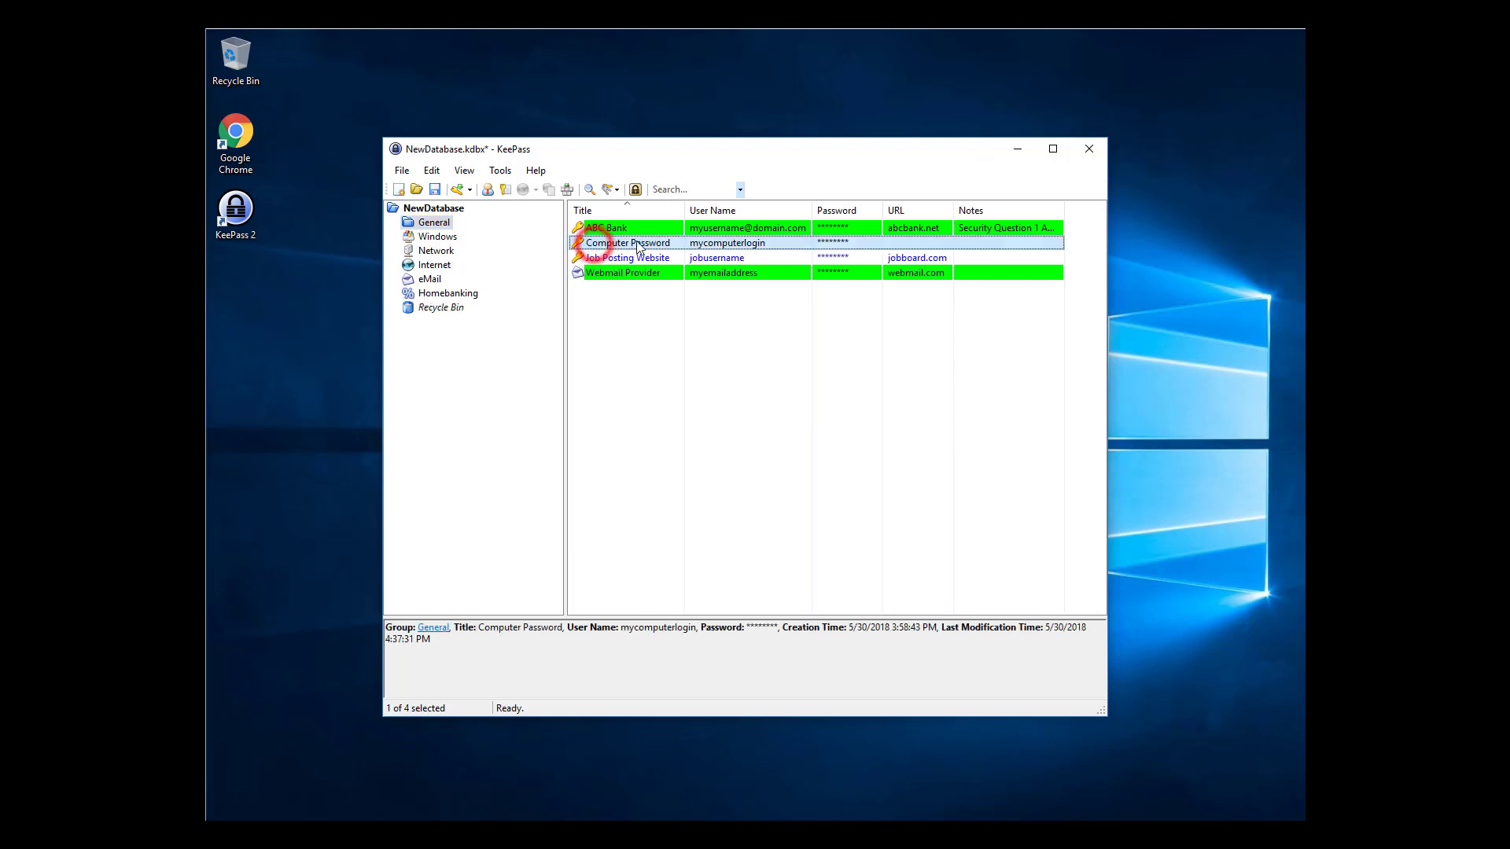
key("Delete")
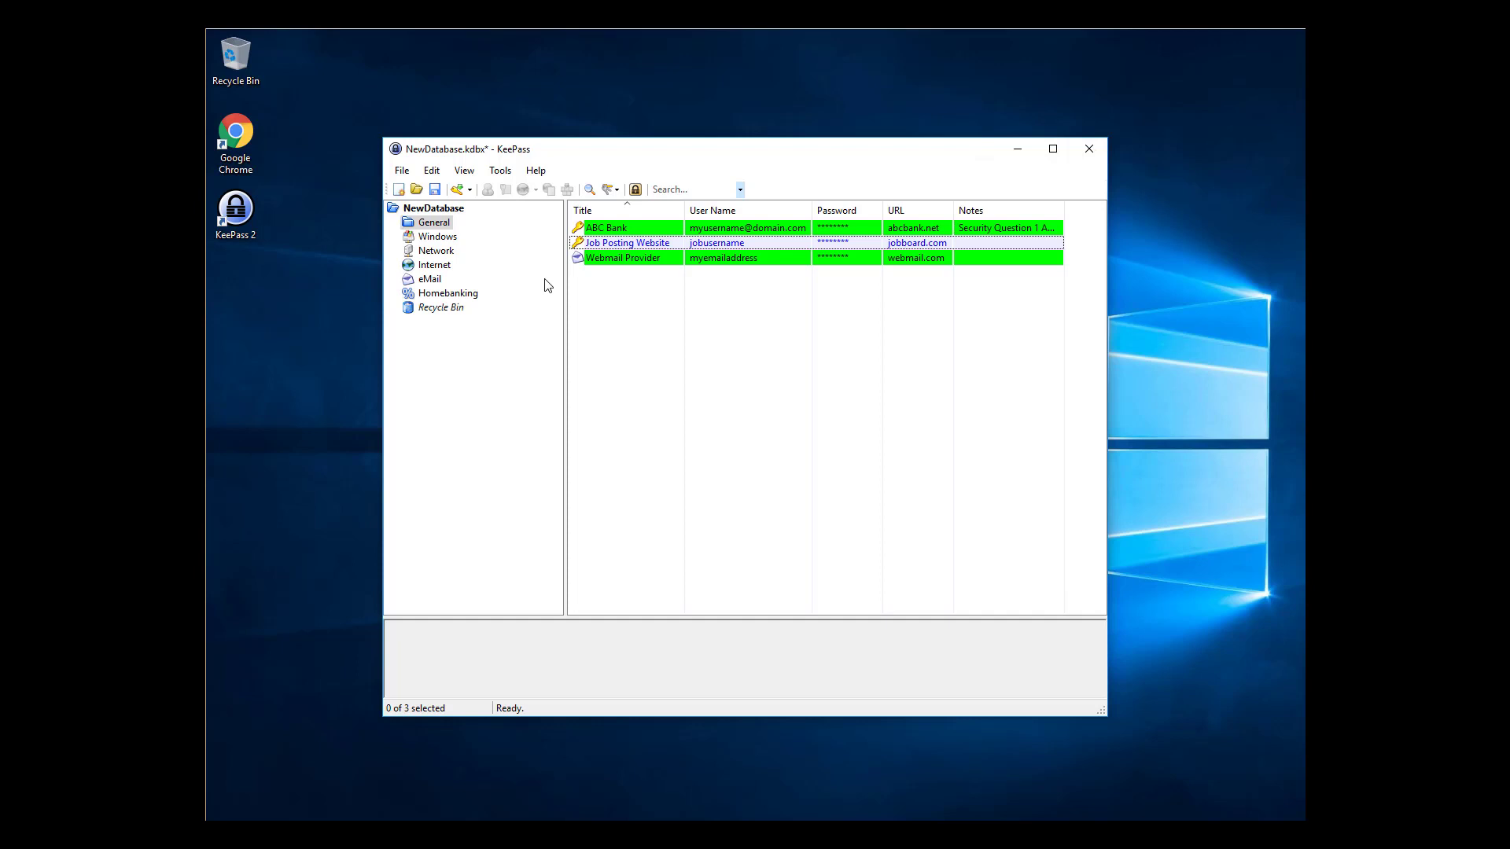
mouse_move(445, 284)
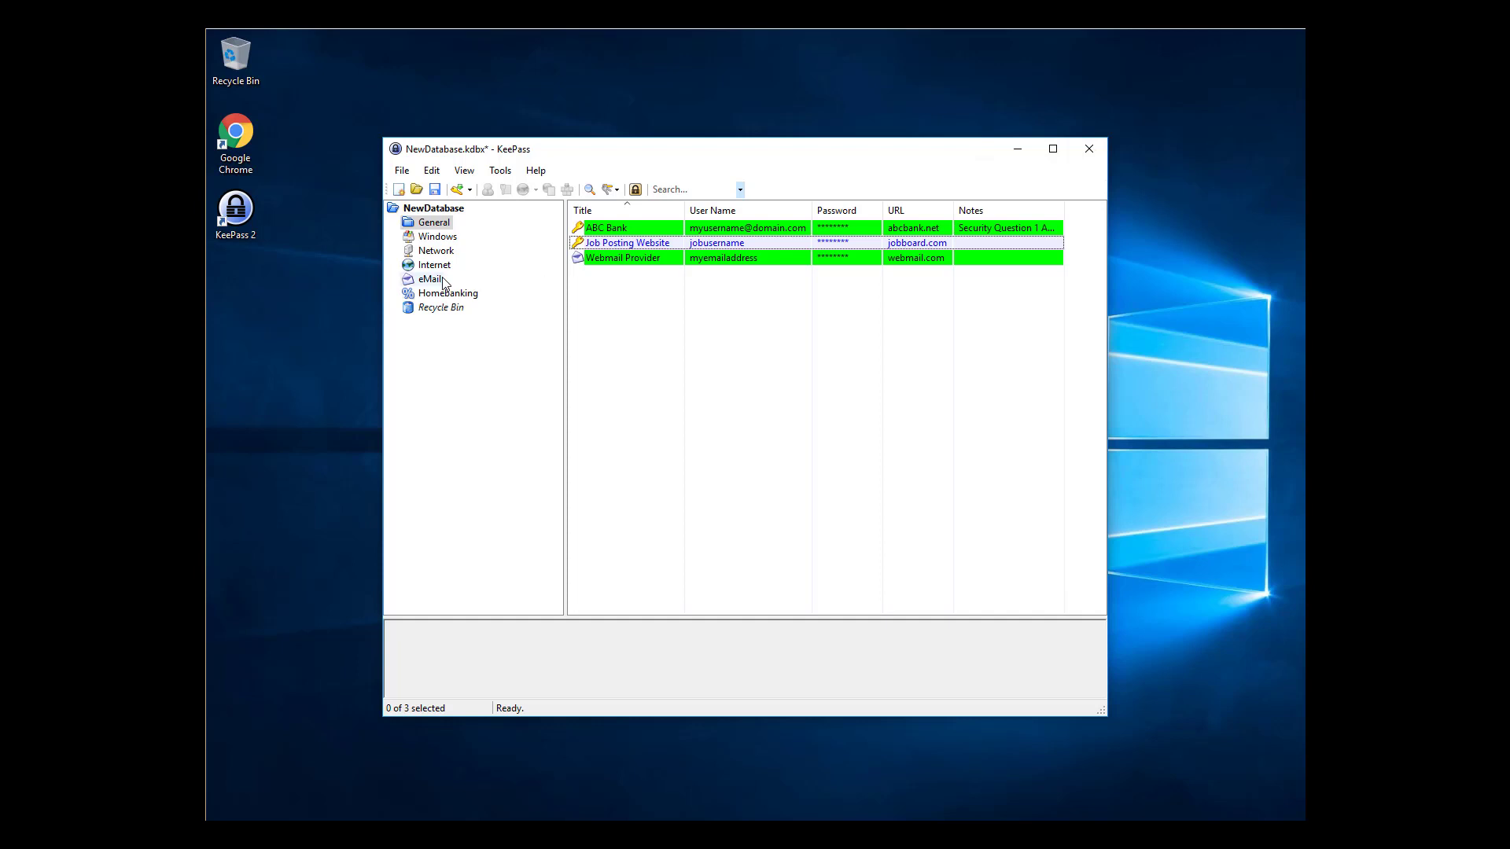
Add a 'David' subgroup under eMail, then view the General group's entries
right_click(433, 280)
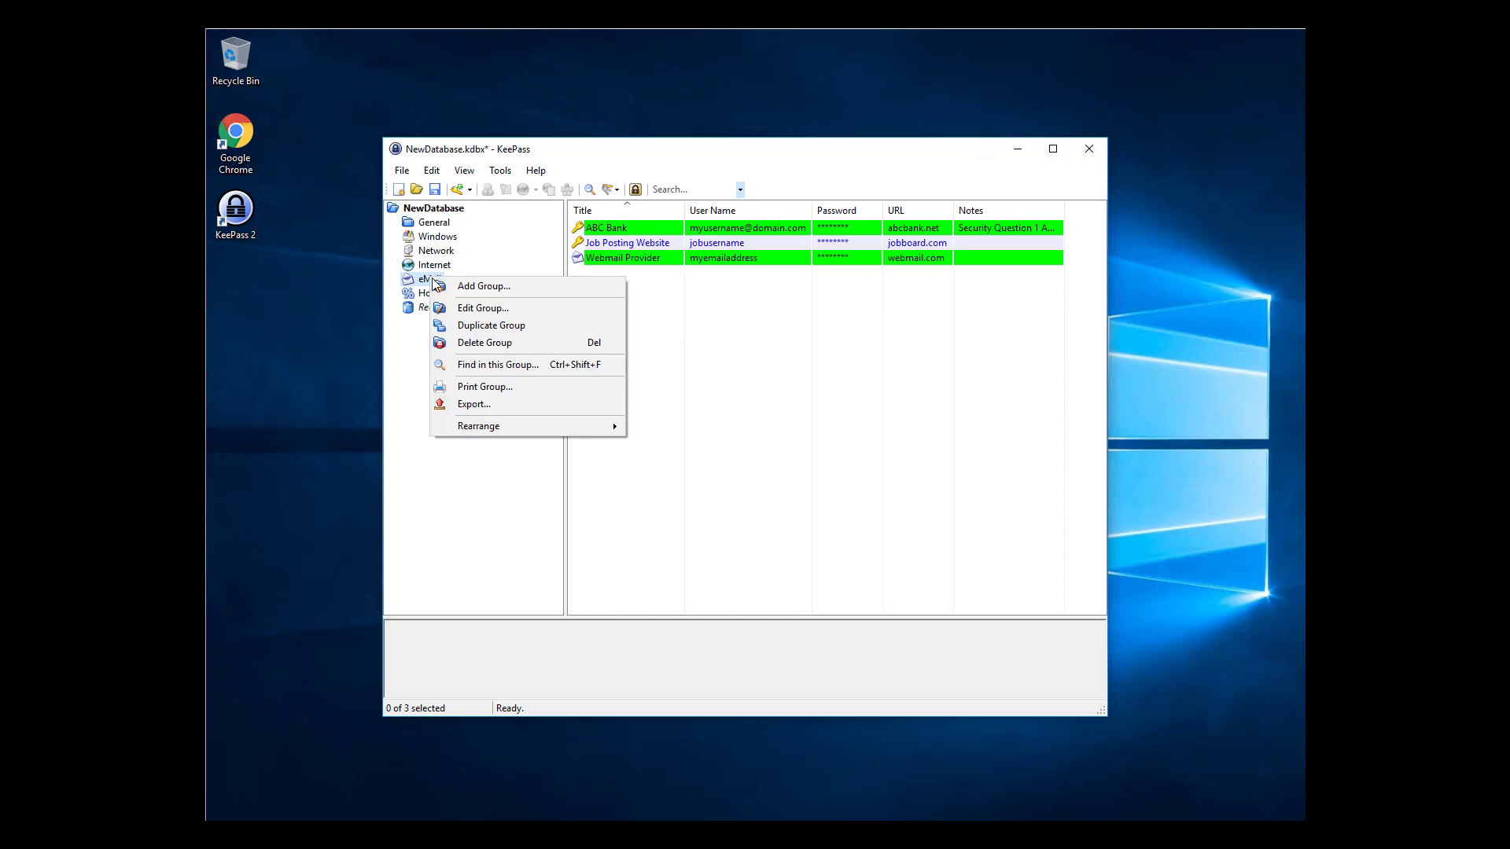
left_click(483, 285)
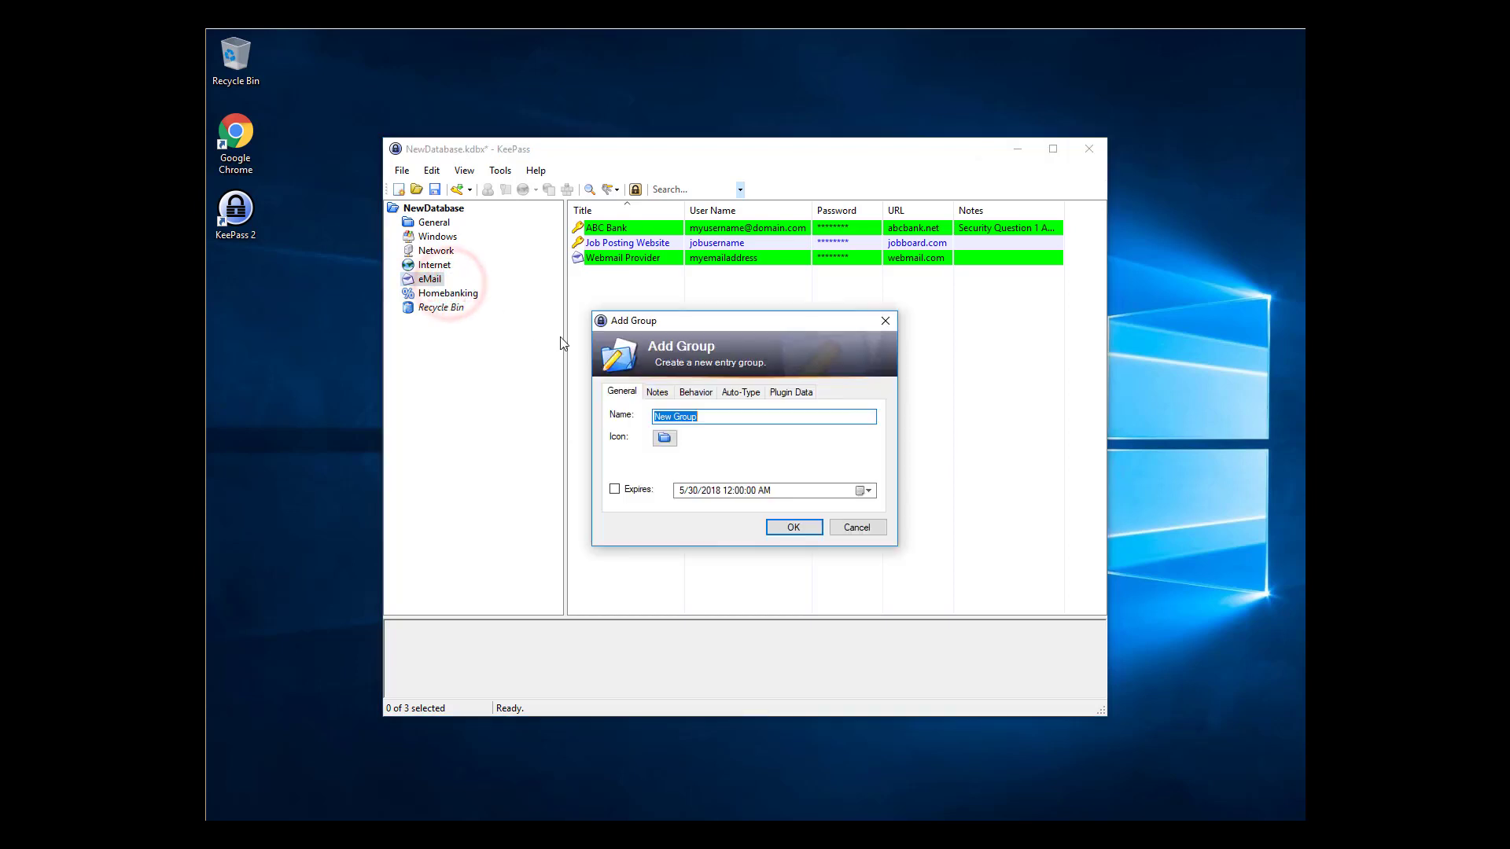
type("David")
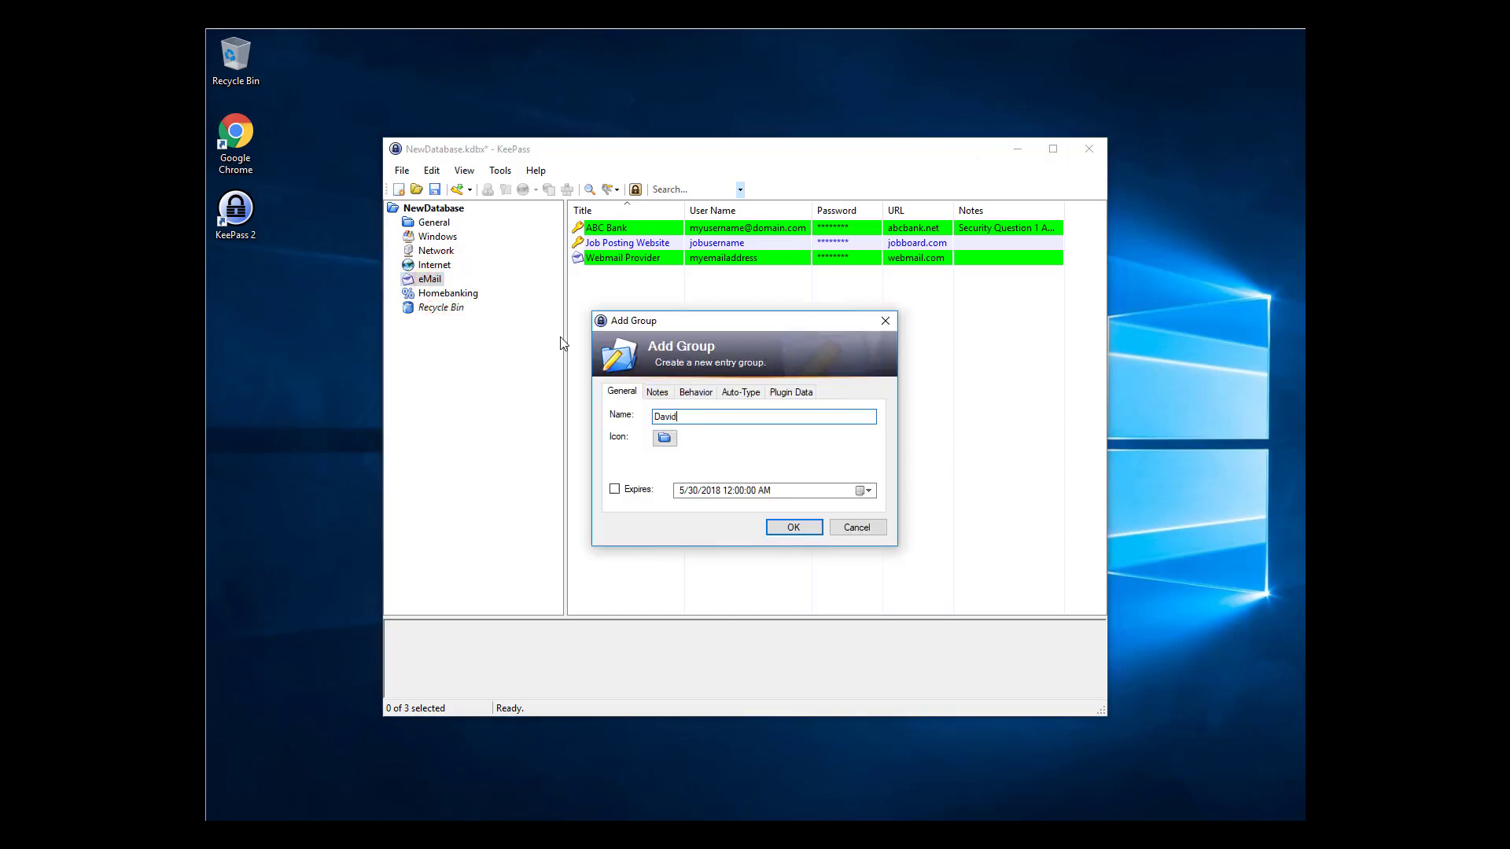
left_click(794, 527)
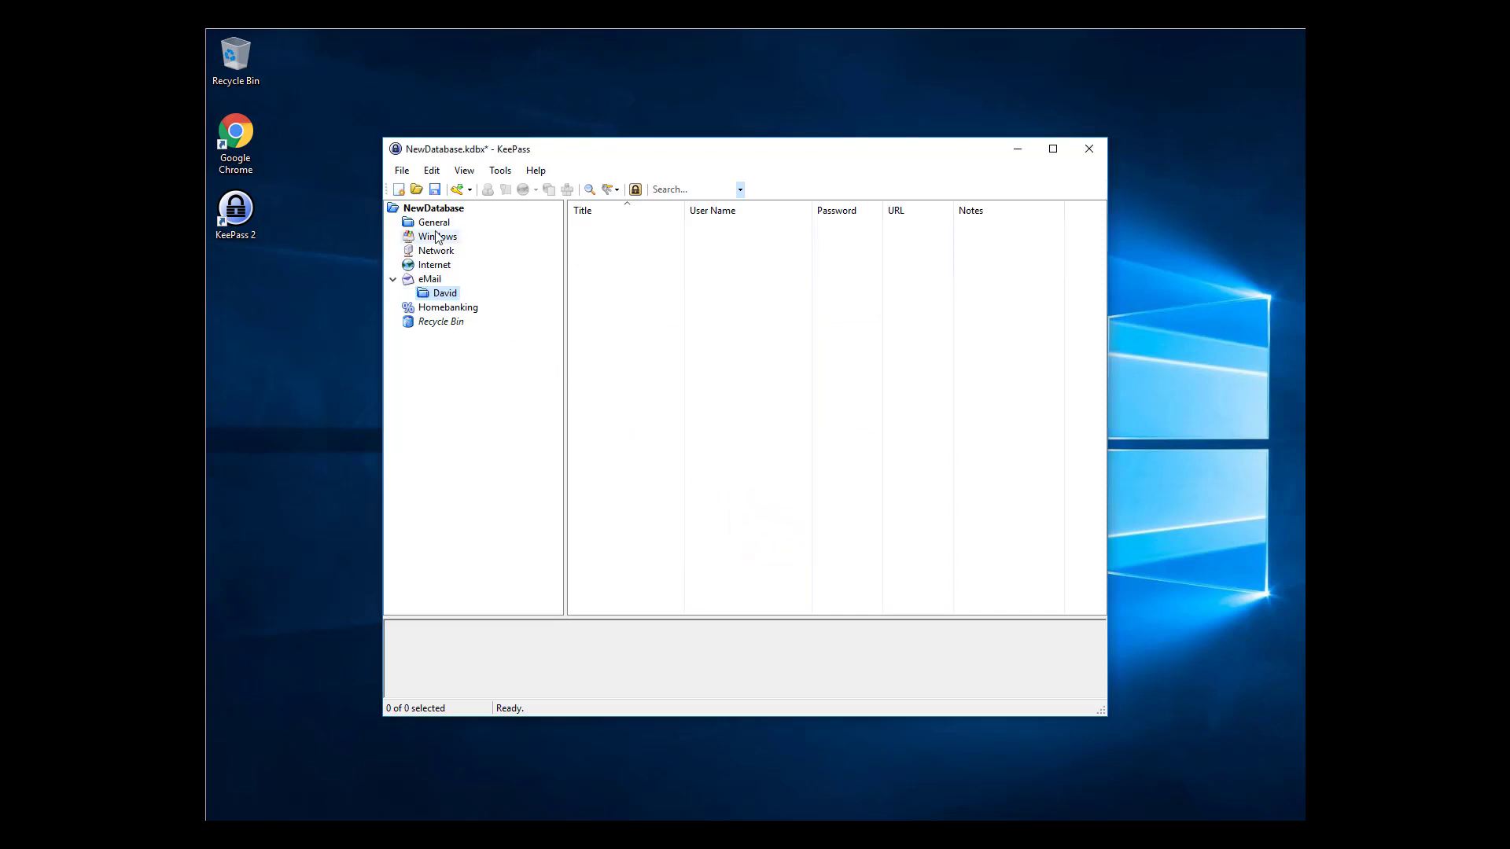
left_click(434, 221)
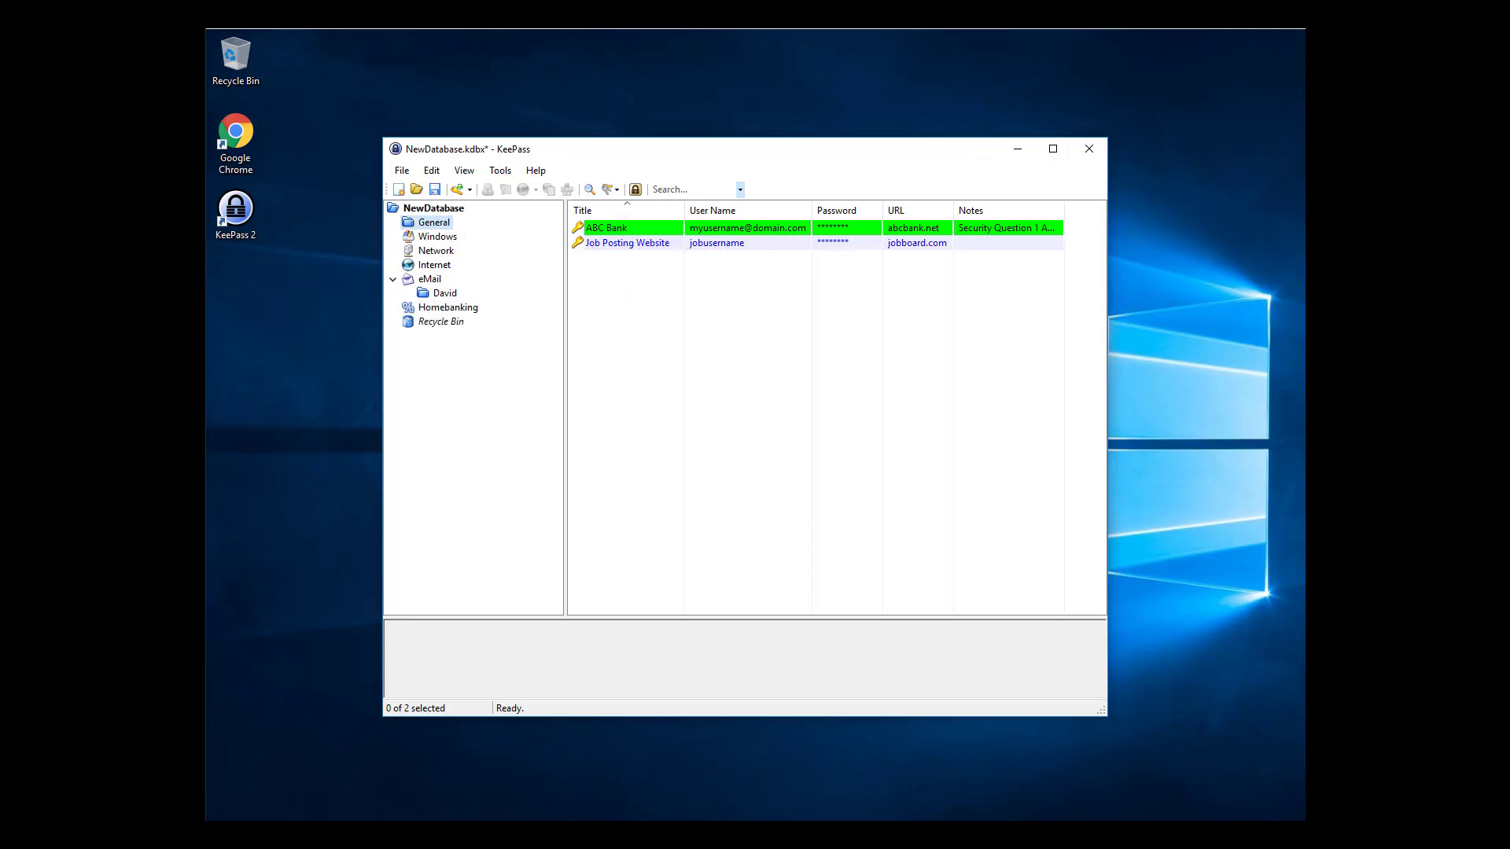
mouse_move(545, 326)
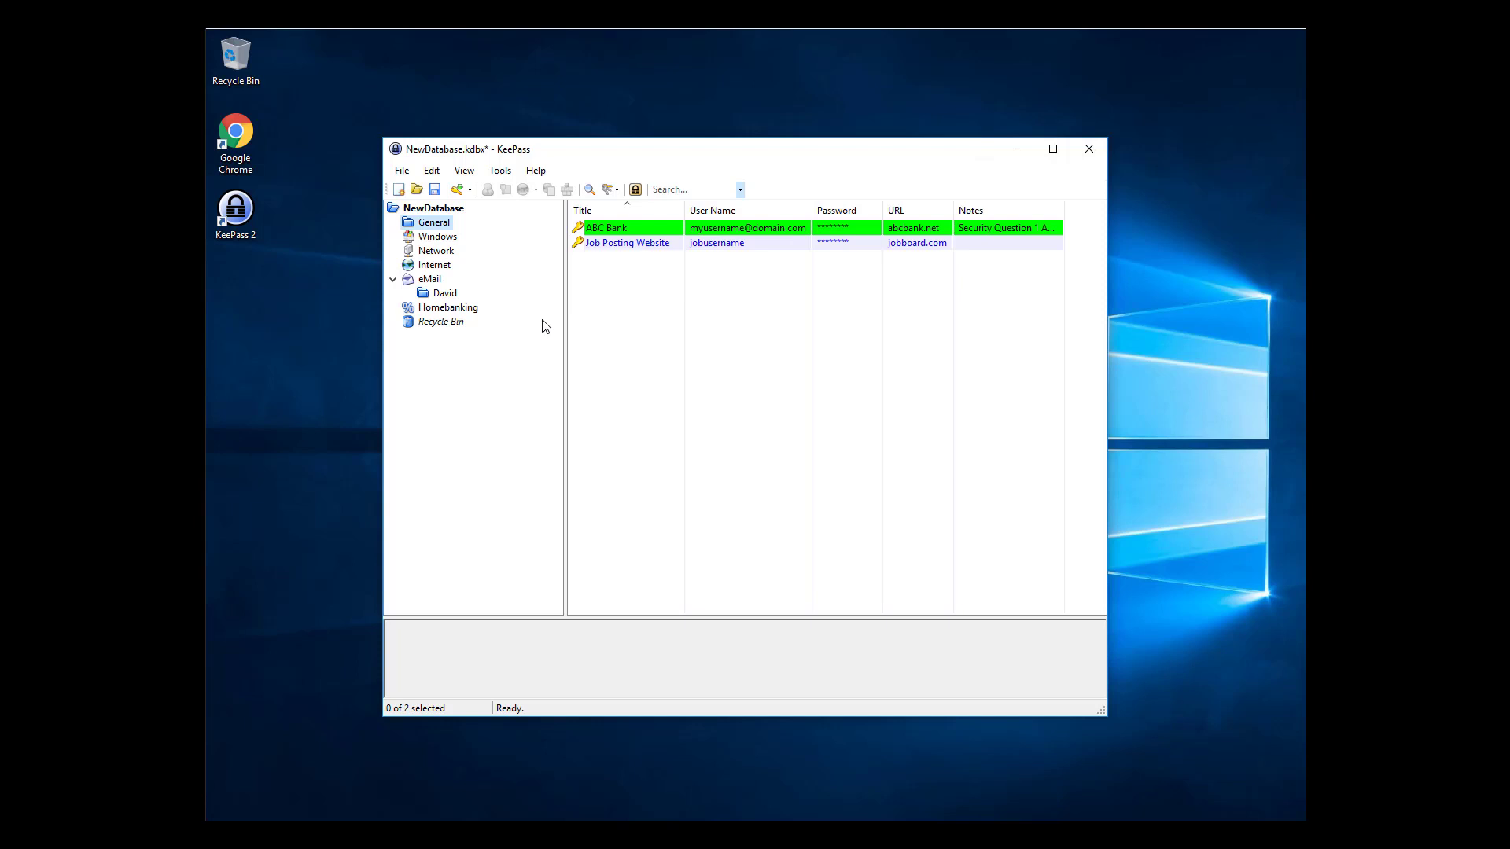
left_click(589, 188)
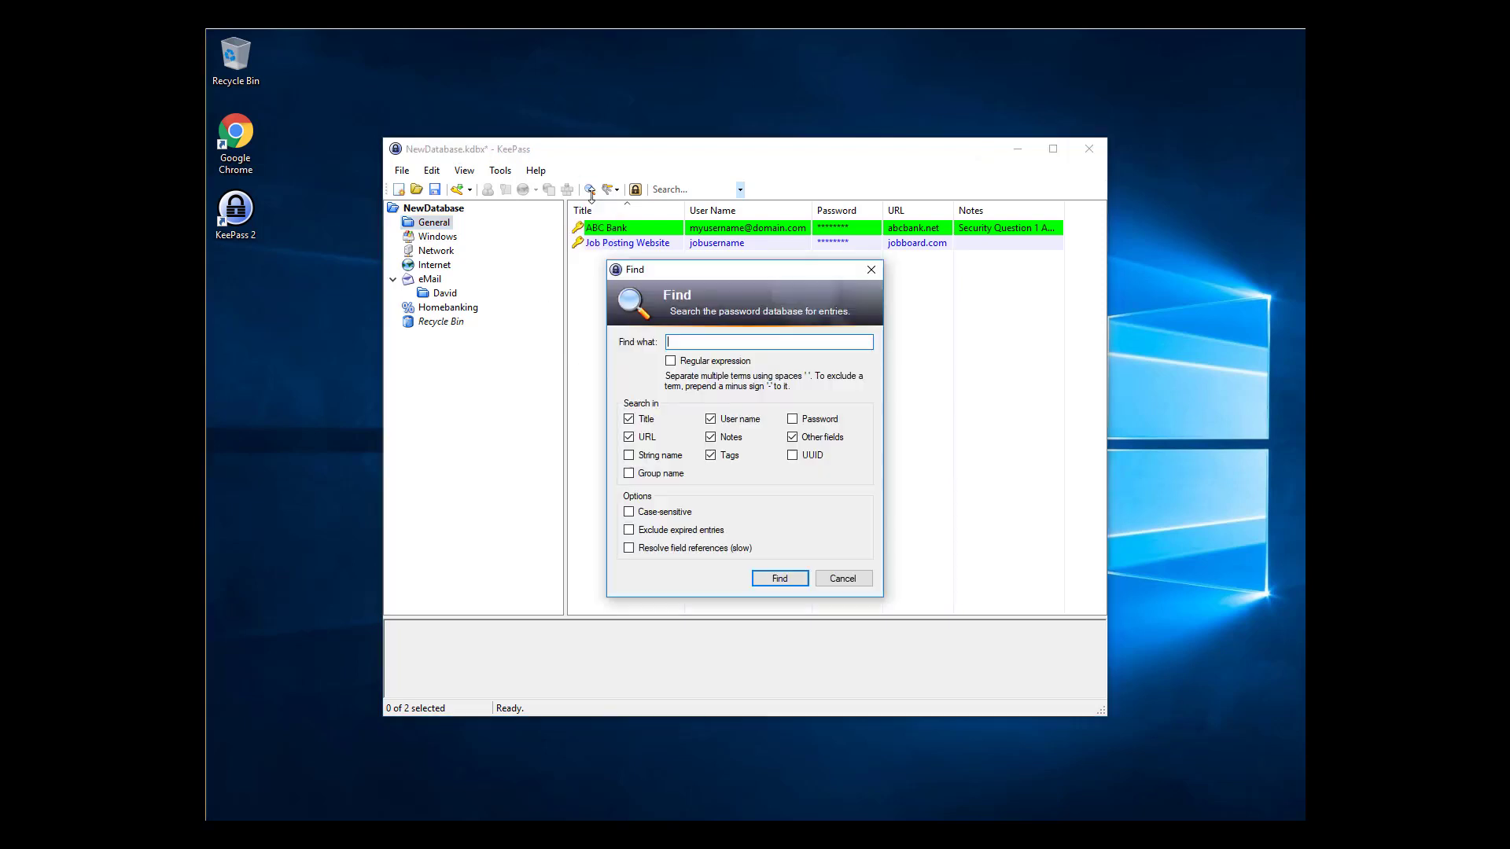
mouse_move(843, 578)
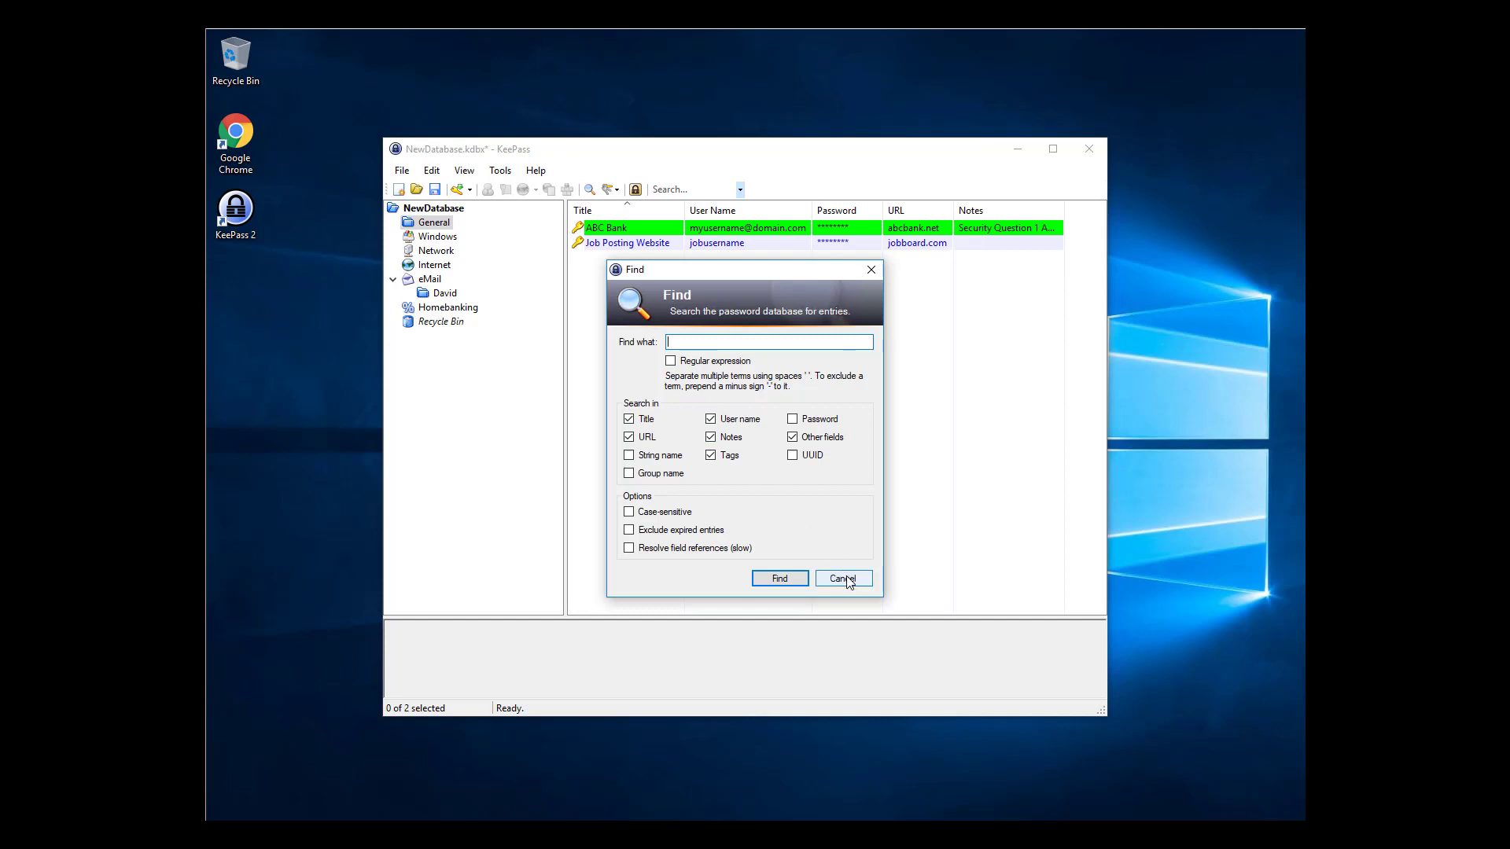
left_click(843, 578)
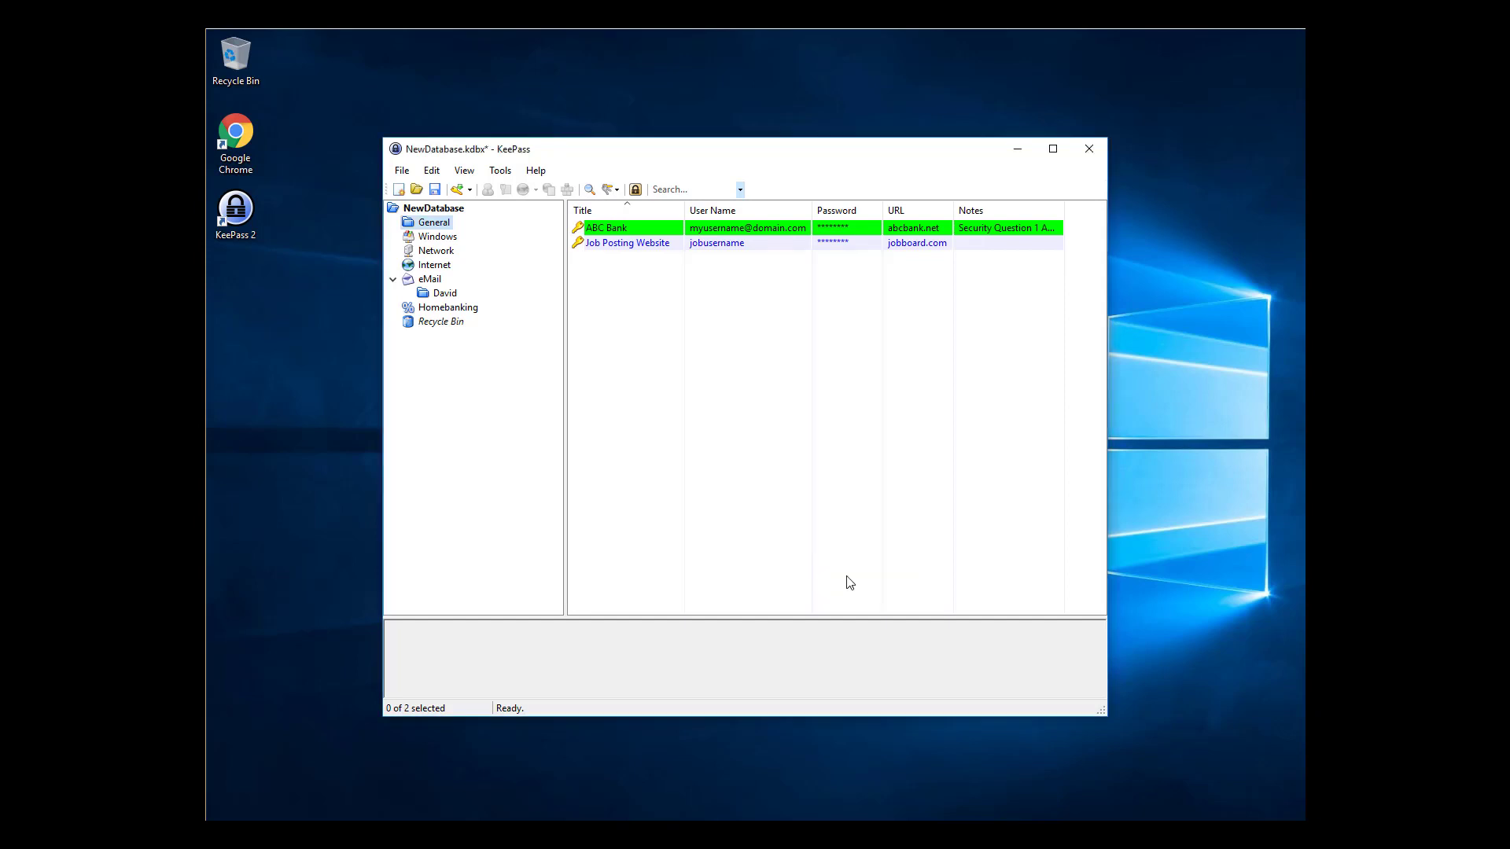